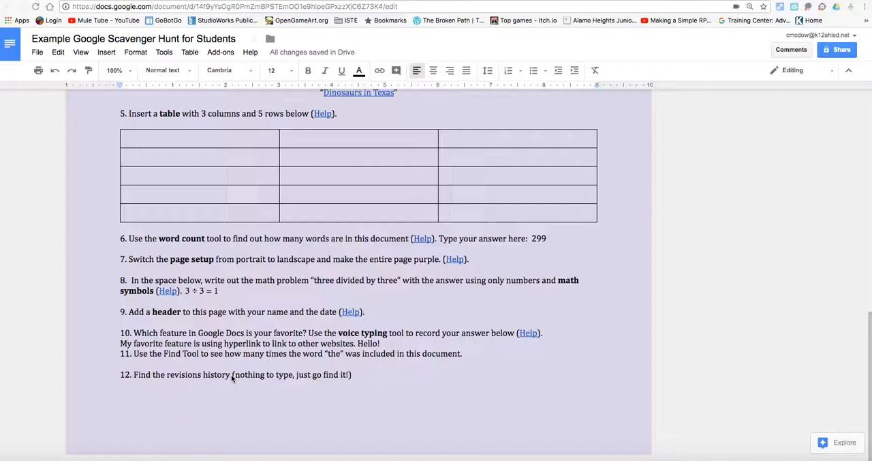
mouse_move(302, 381)
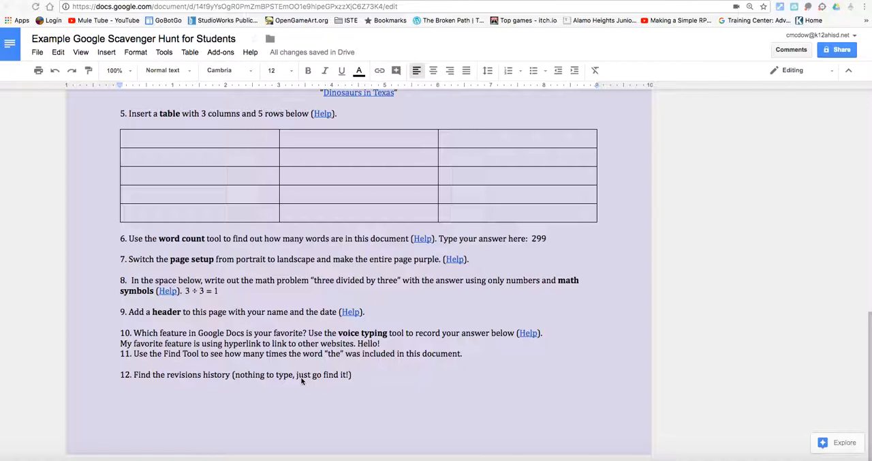
mouse_move(619, 200)
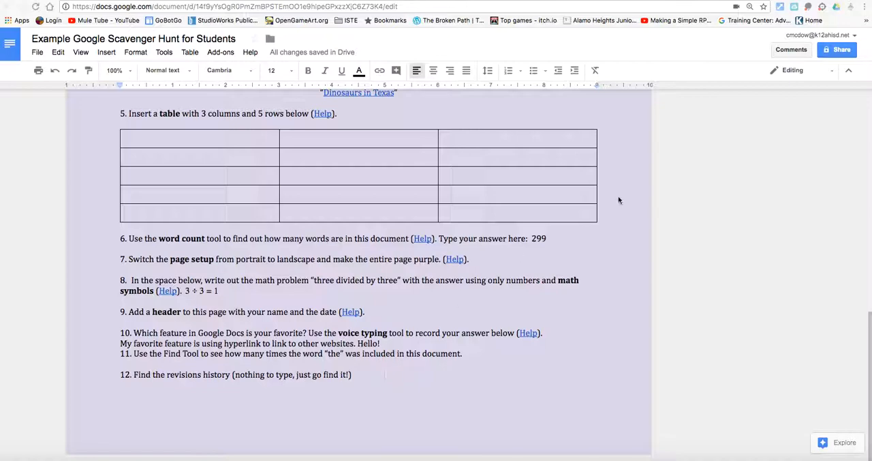
mouse_move(842, 49)
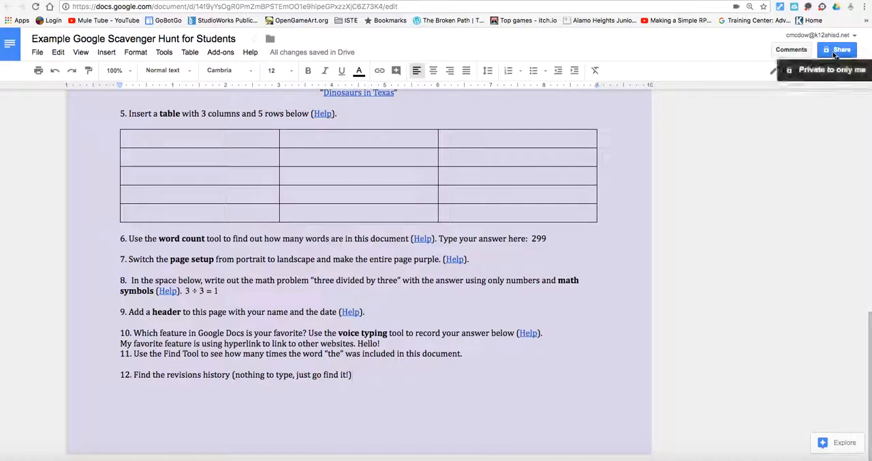
Review the scavenger hunt document's sharing settings and close the Share dialog
click(837, 49)
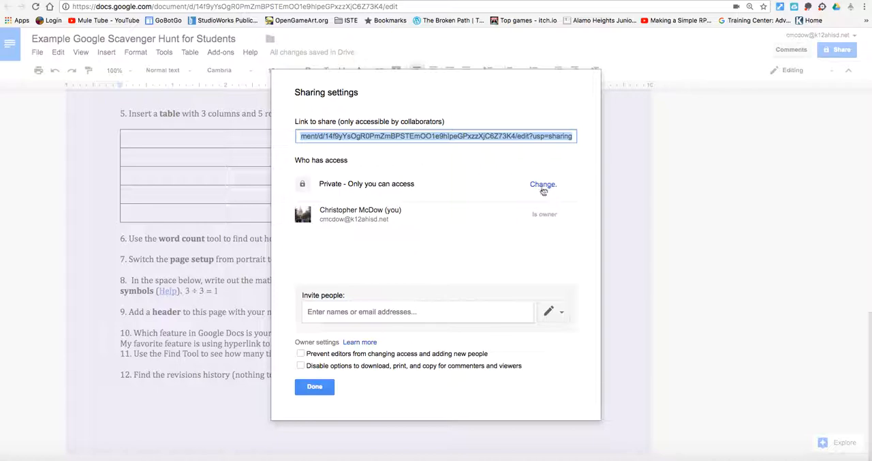
click(544, 184)
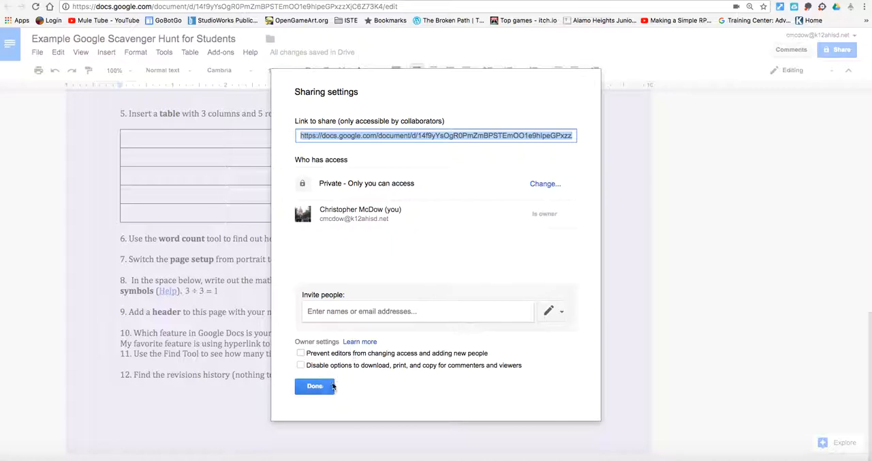
click(314, 386)
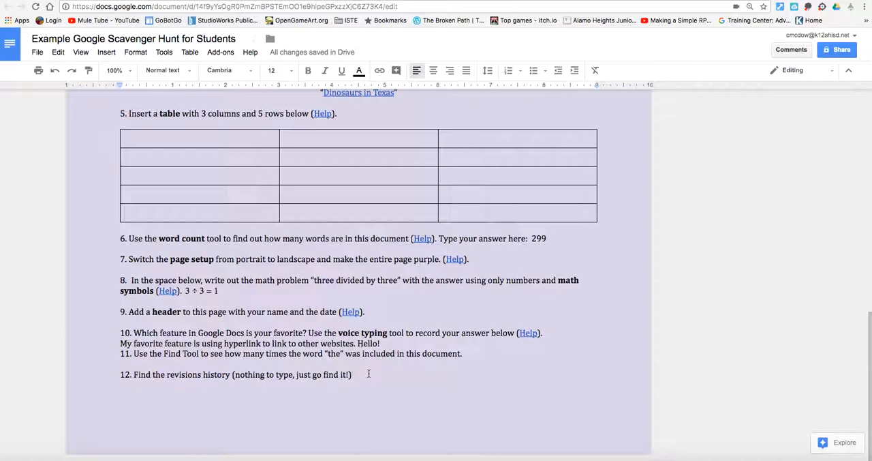
Show the document's version history listing the February 13 versions at 5:39 PM and 5:06 PM
click(125, 176)
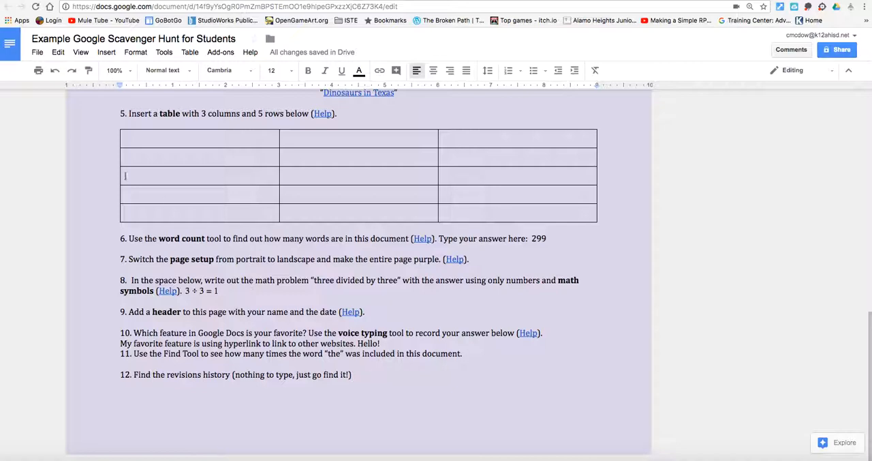
click(37, 52)
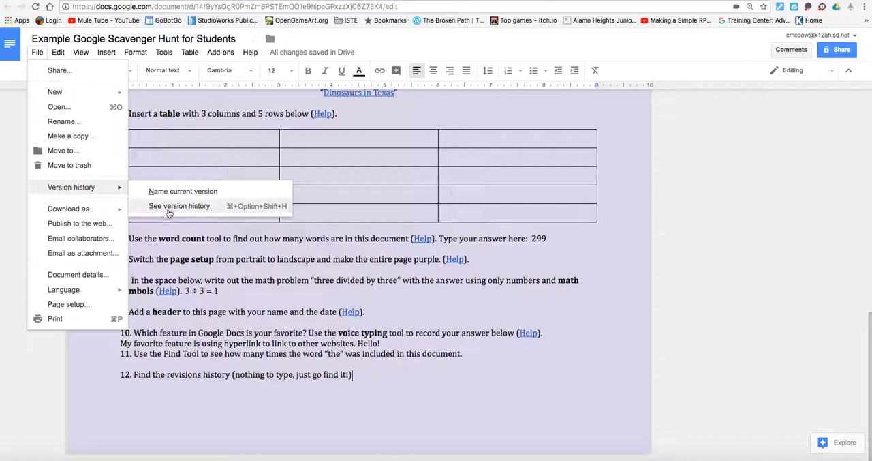
click(179, 206)
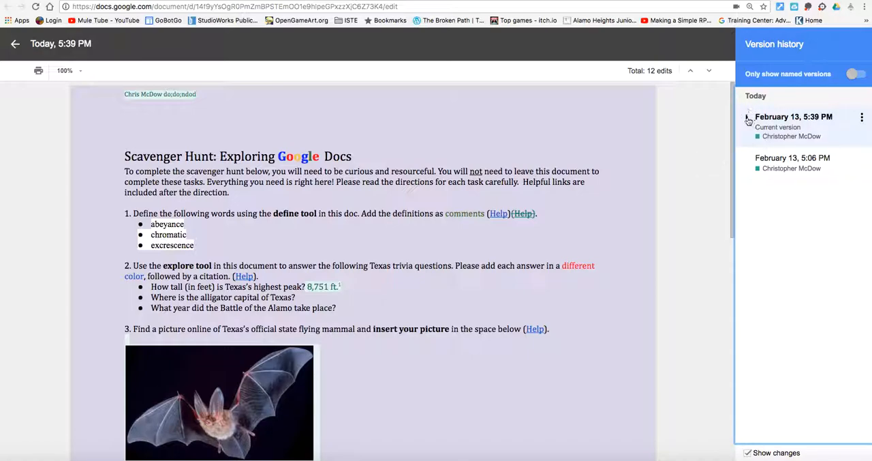
click(748, 117)
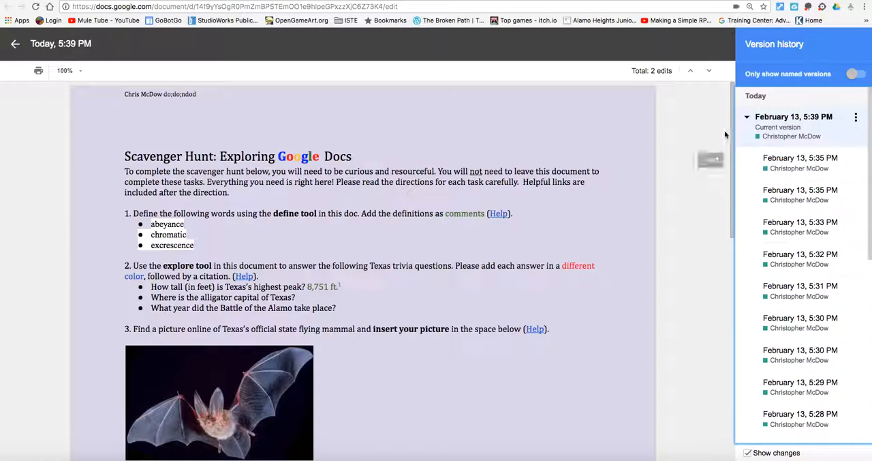
scroll(down, 3)
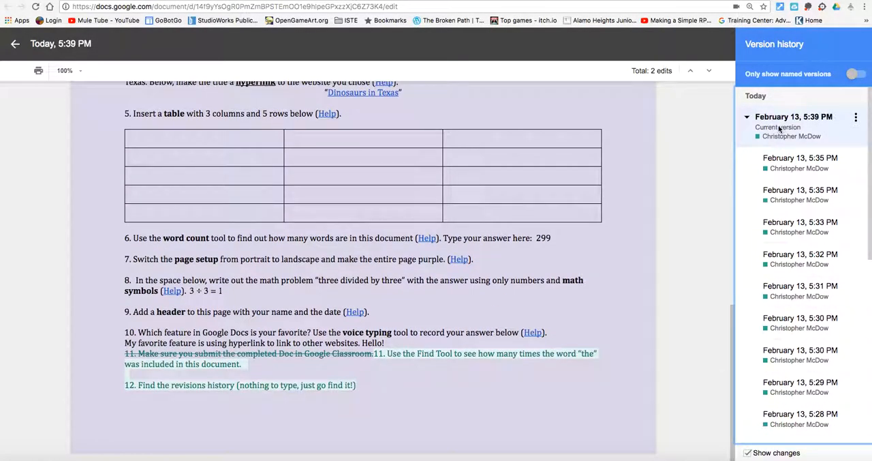
click(800, 157)
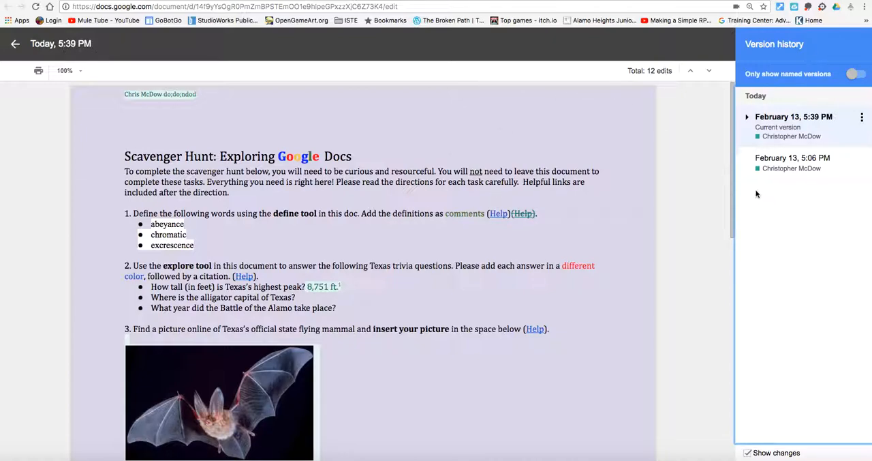
mouse_move(729, 164)
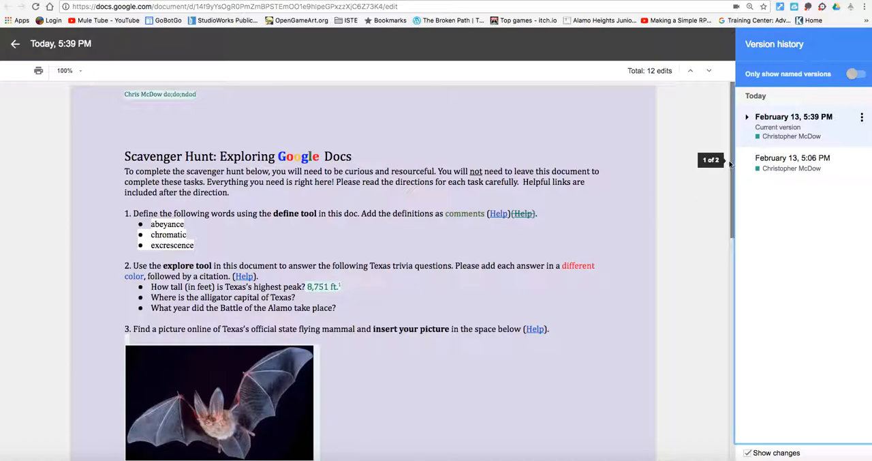
scroll(down, 3)
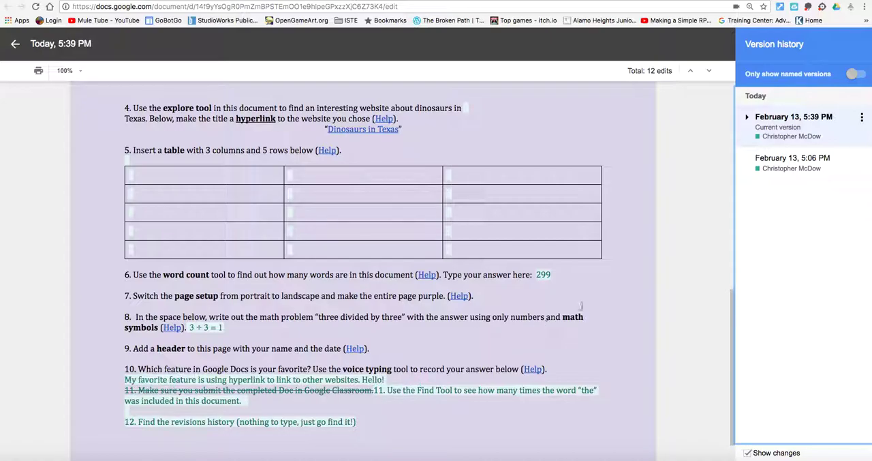
mouse_move(604, 294)
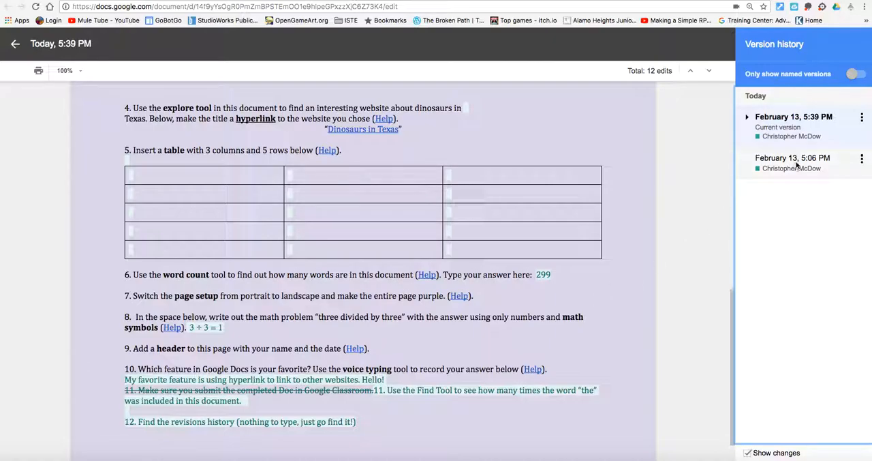
click(794, 157)
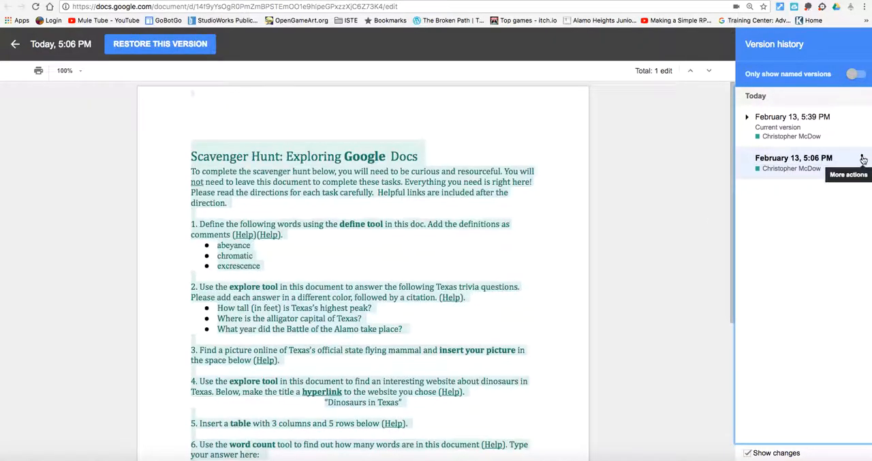
click(863, 158)
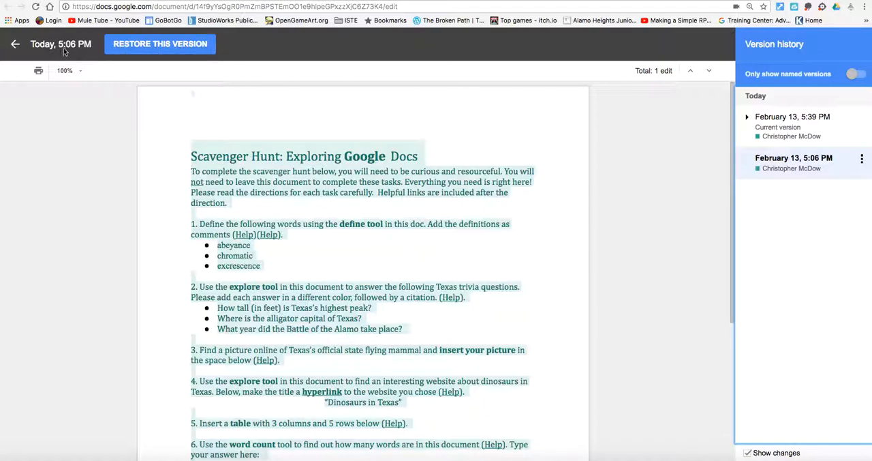
click(793, 117)
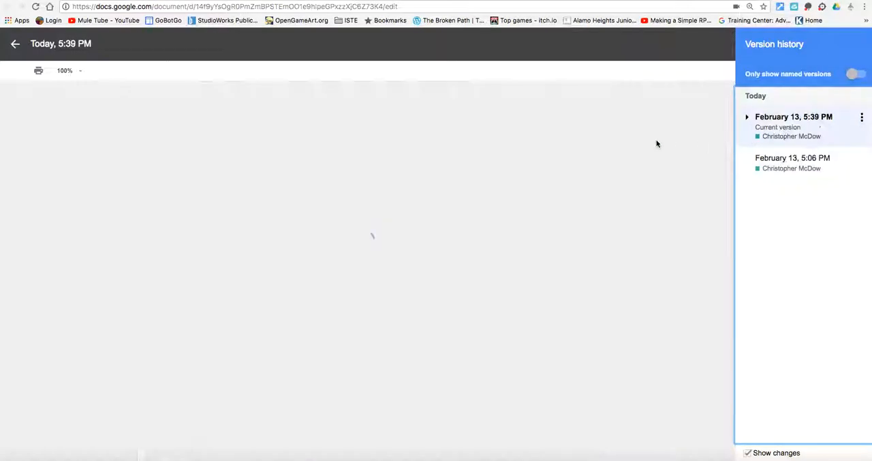